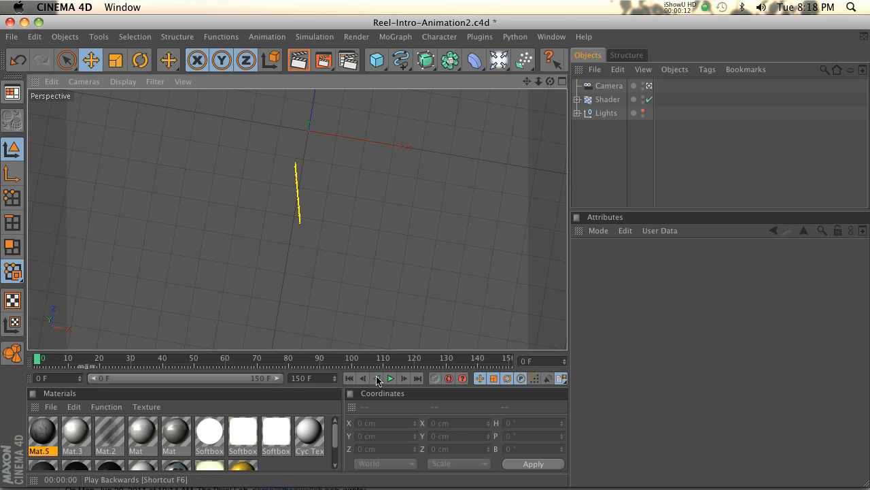
Step: Preview the THE PIXEL LAB text animation and add a Delay effector to the Fracture object
{"action": "left_click", "coordinate": [391, 378]}
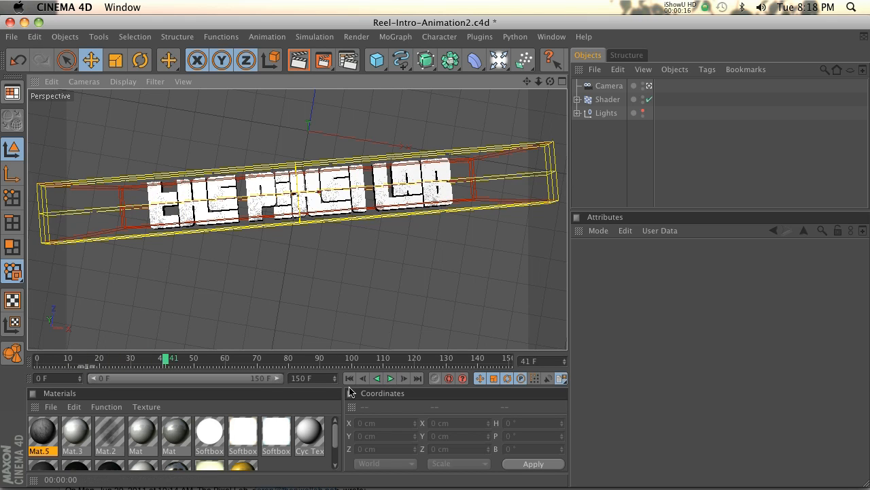
{"action": "left_click_drag", "start_coordinate": [164, 359], "coordinate": [138, 359]}
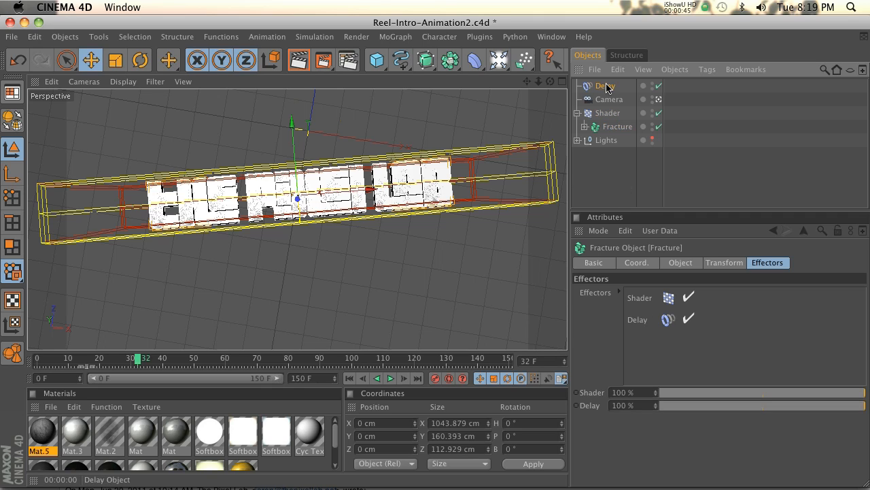
Step: Select the Delay effector and show its Effector tab with strength and mode settings
{"action": "left_click", "coordinate": [604, 85]}
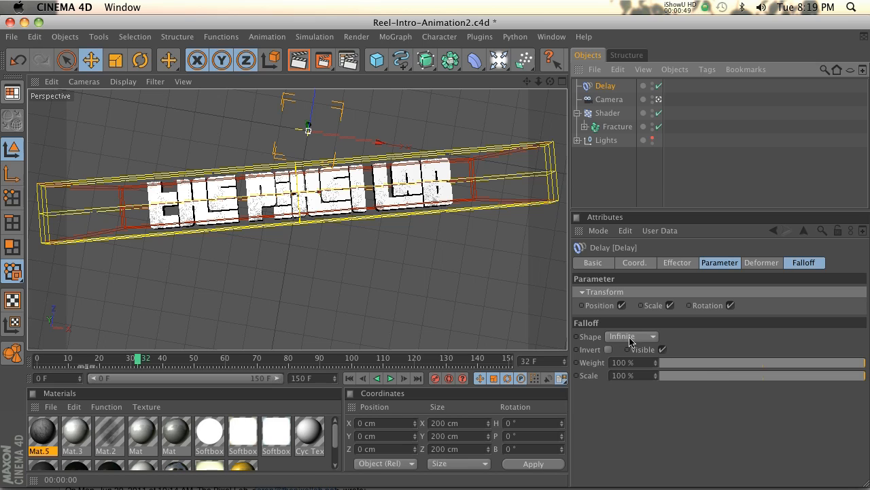
{"action": "left_click", "coordinate": [677, 263]}
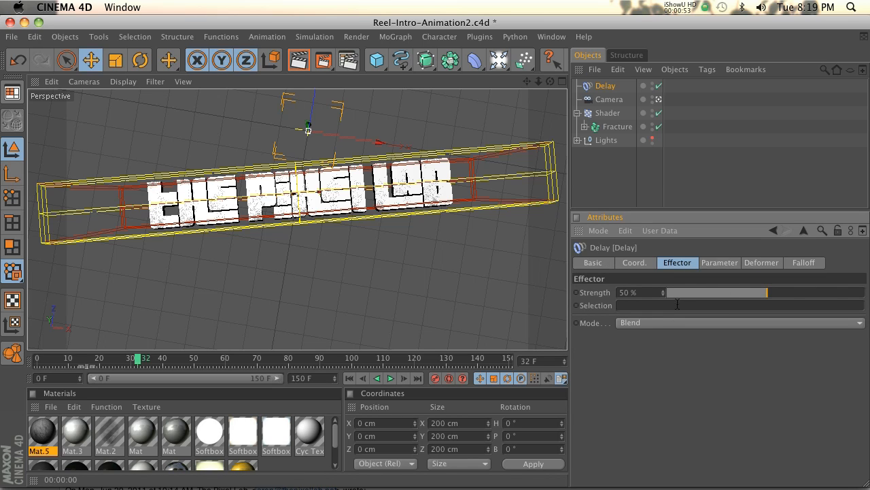
{"action": "mouse_move", "coordinate": [605, 329]}
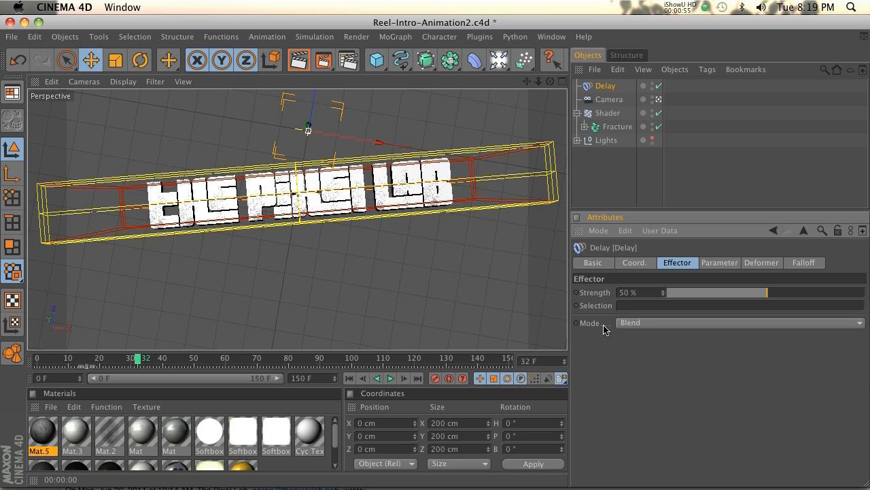
Step: Switch the Delay effector to Spring mode and replay the text animation from frame one
{"action": "left_click", "coordinate": [739, 322]}
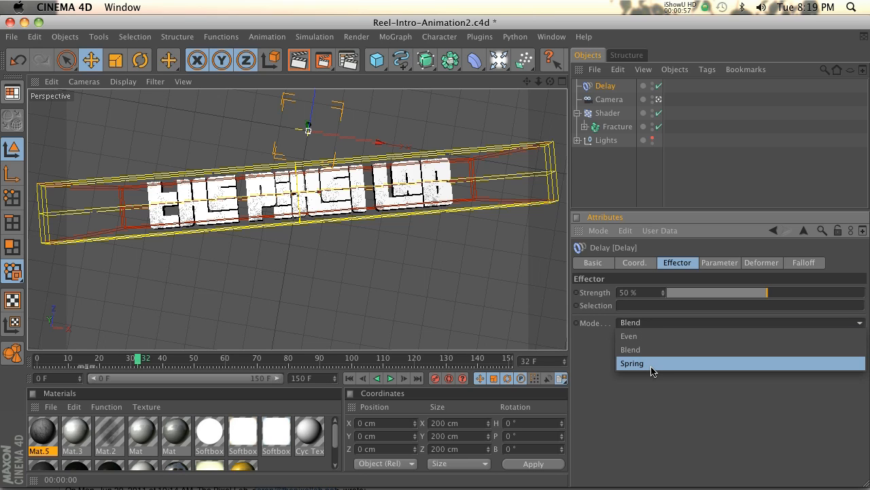
{"action": "left_click", "coordinate": [633, 363]}
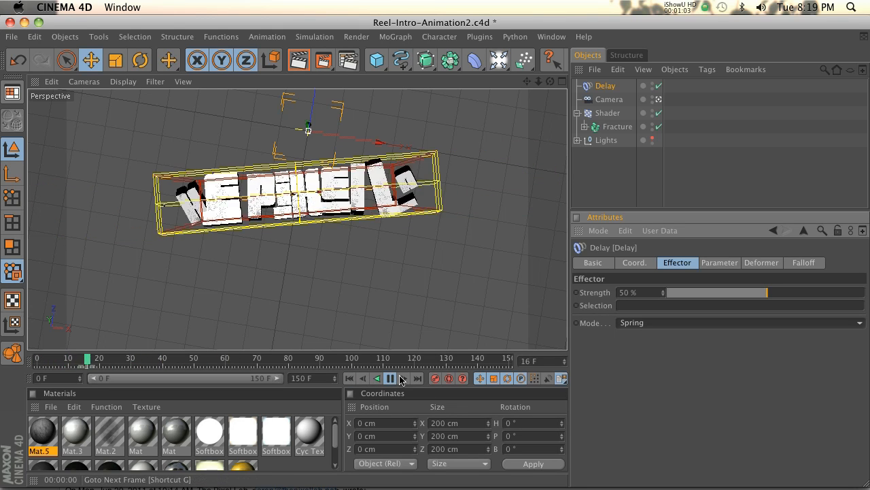
{"action": "left_click", "coordinate": [349, 378]}
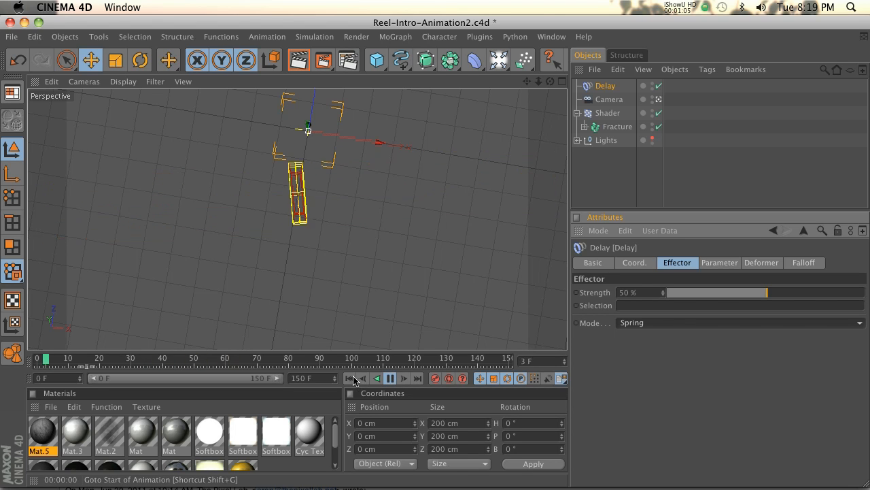
{"action": "left_click", "coordinate": [390, 378]}
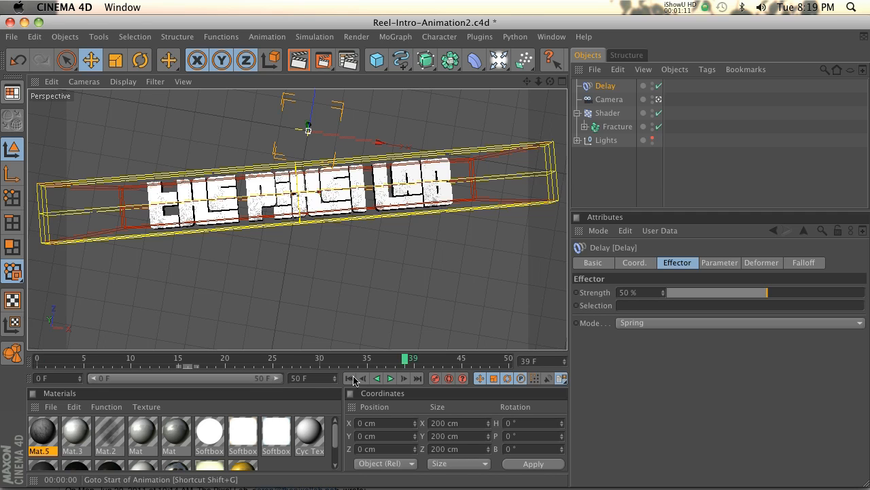
{"action": "left_click", "coordinate": [390, 378]}
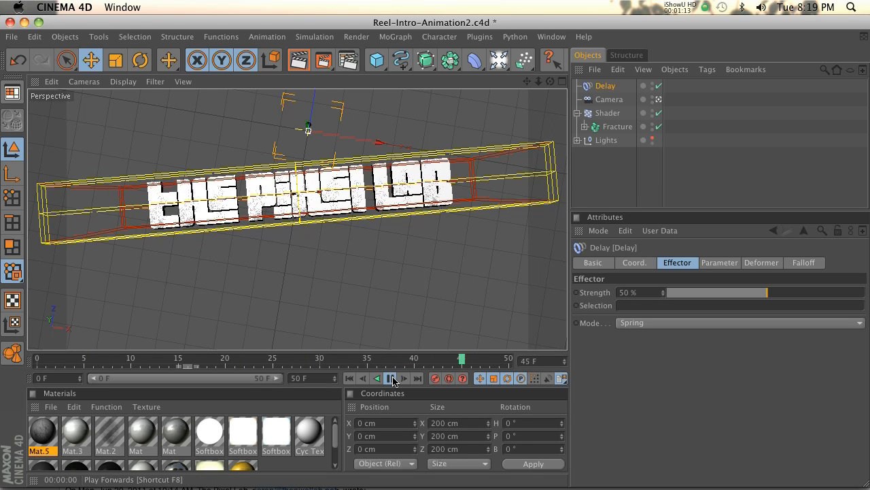
{"action": "left_click", "coordinate": [389, 378]}
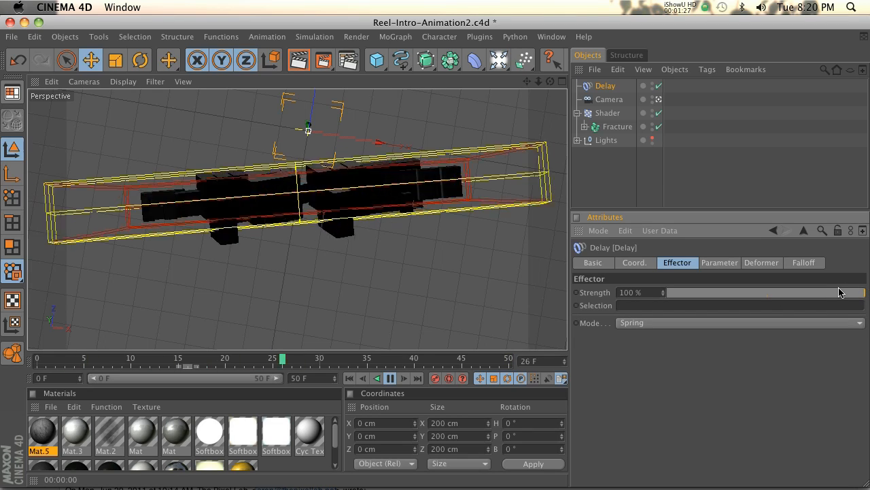
Step: Try Delay strengths around 69%, 77% and 67% during playback, settling at 29%
{"action": "left_click", "coordinate": [391, 378]}
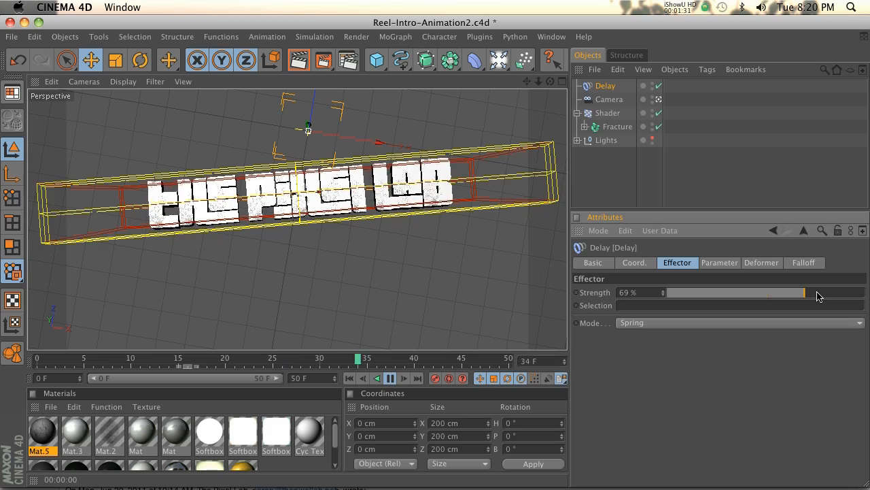
{"action": "left_click_drag", "start_coordinate": [804, 292], "coordinate": [822, 294]}
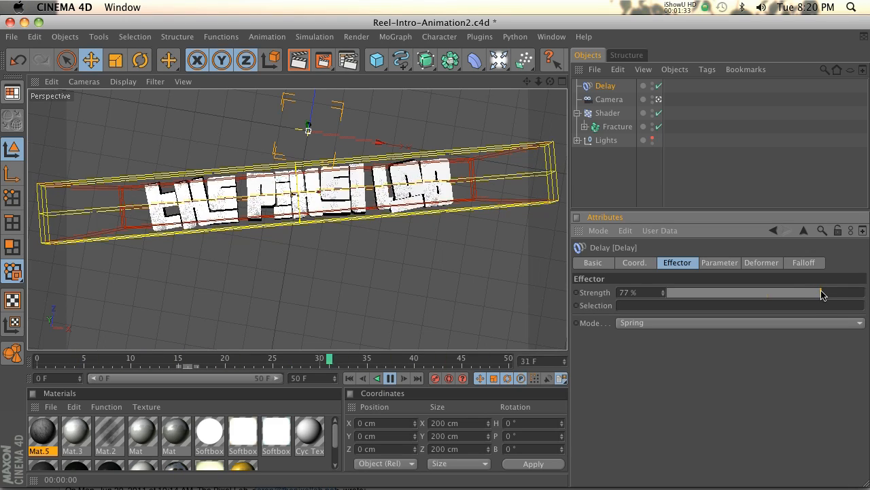
{"action": "left_click_drag", "start_coordinate": [819, 292], "coordinate": [801, 292]}
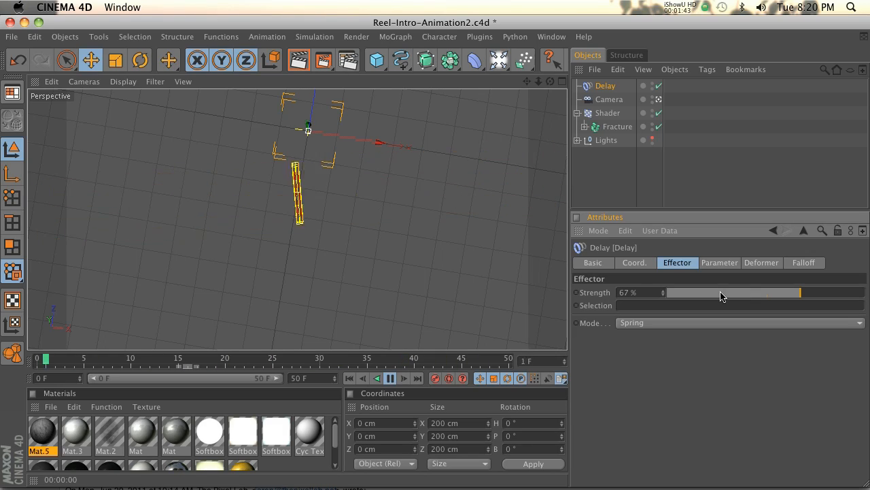
{"action": "left_click", "coordinate": [390, 378]}
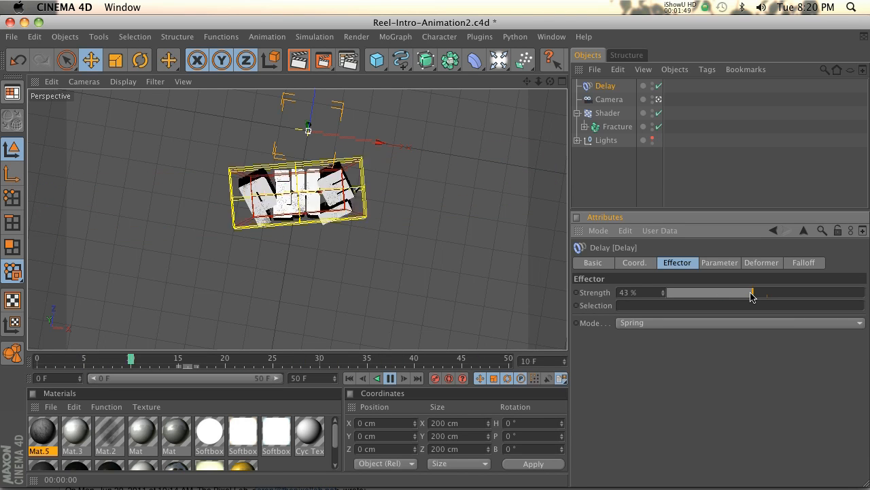
{"action": "left_click_drag", "start_coordinate": [751, 292], "coordinate": [715, 293]}
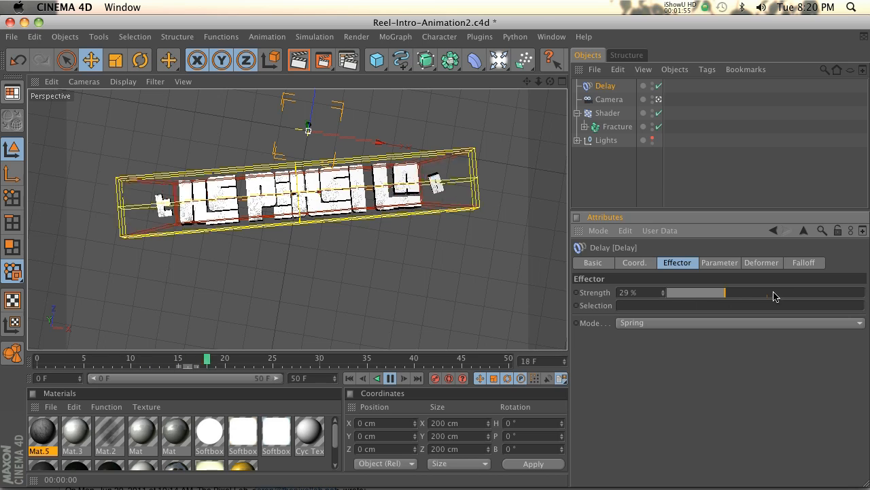